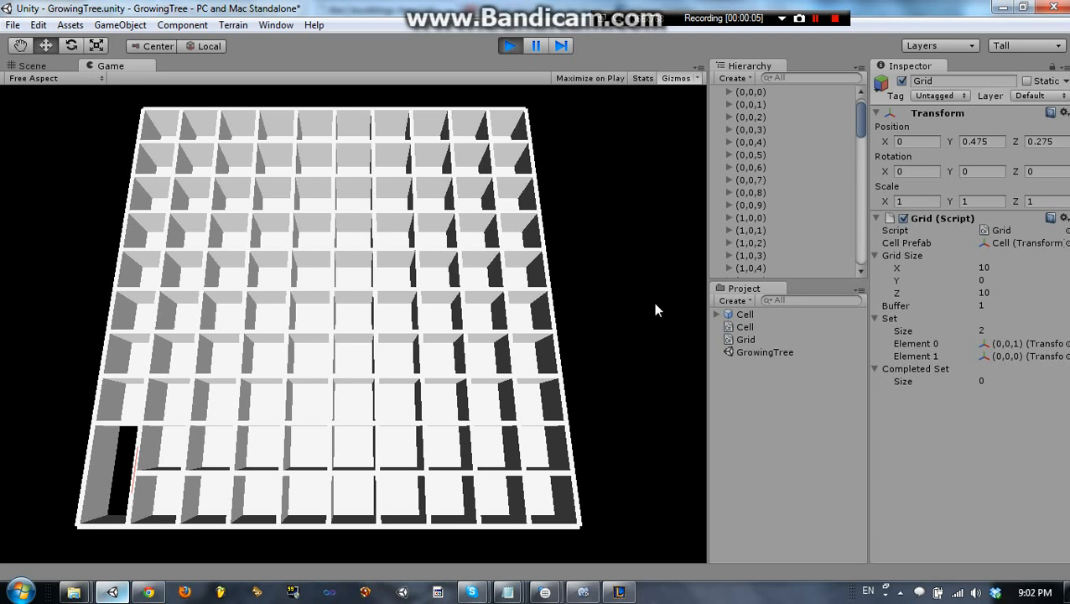
mouse_move(155, 419)
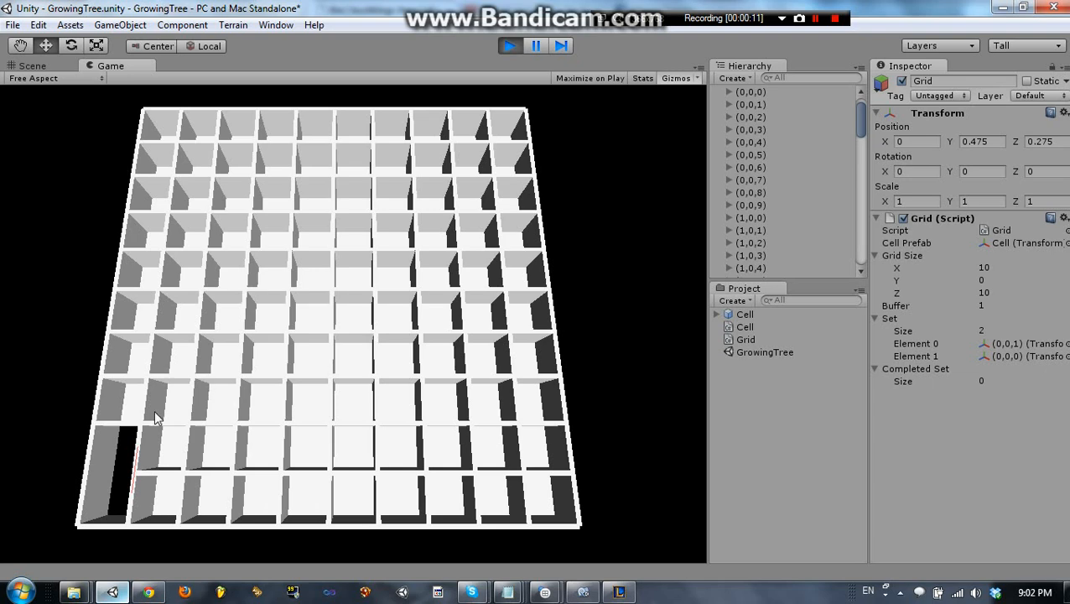
Bring Chrome forward to the buckblogs Growing Tree maze algorithm article.
left_click(148, 592)
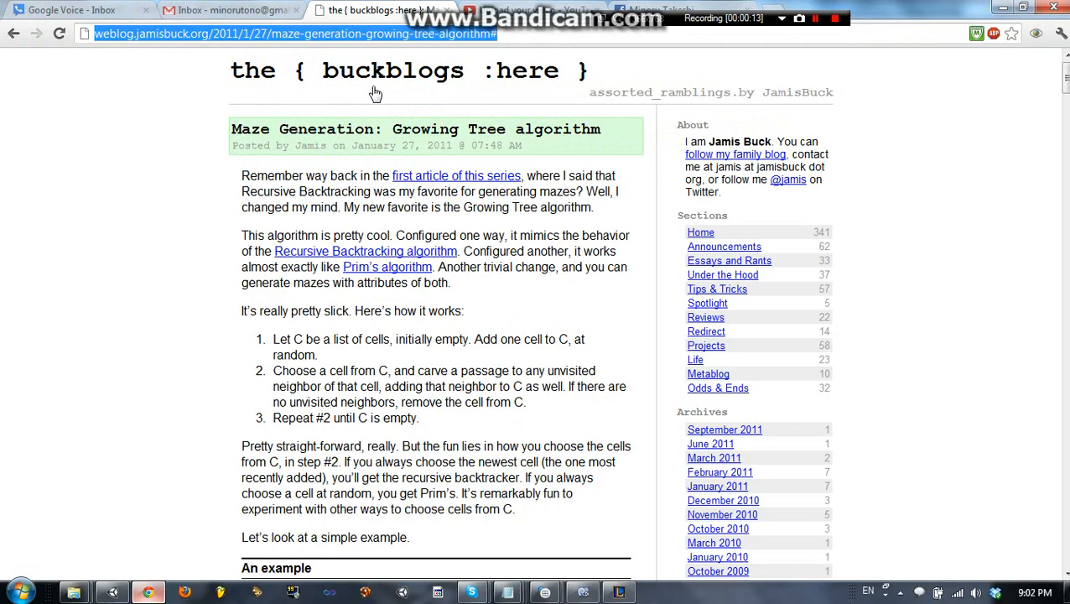
double_click(496, 129)
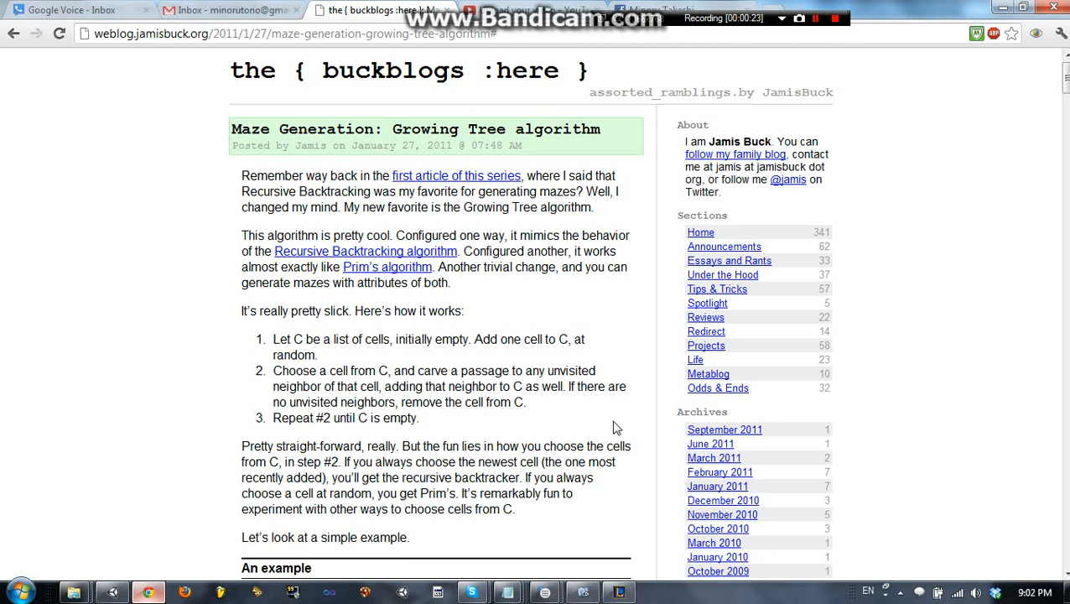
mouse_move(163, 570)
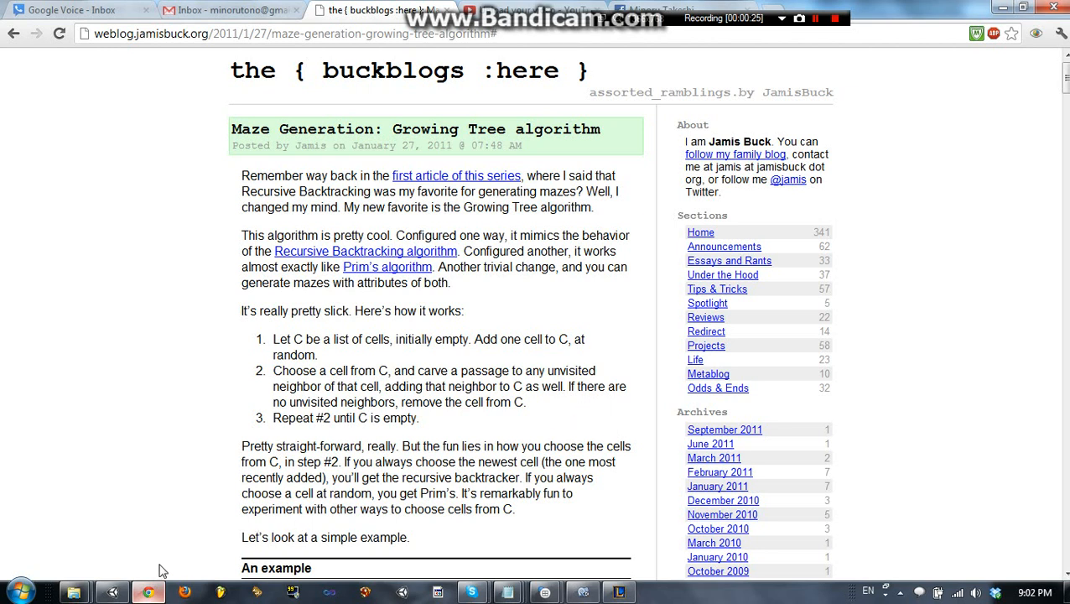
Return to Unity to watch the running grid carved into a 10-by-10 maze.
left_click(112, 592)
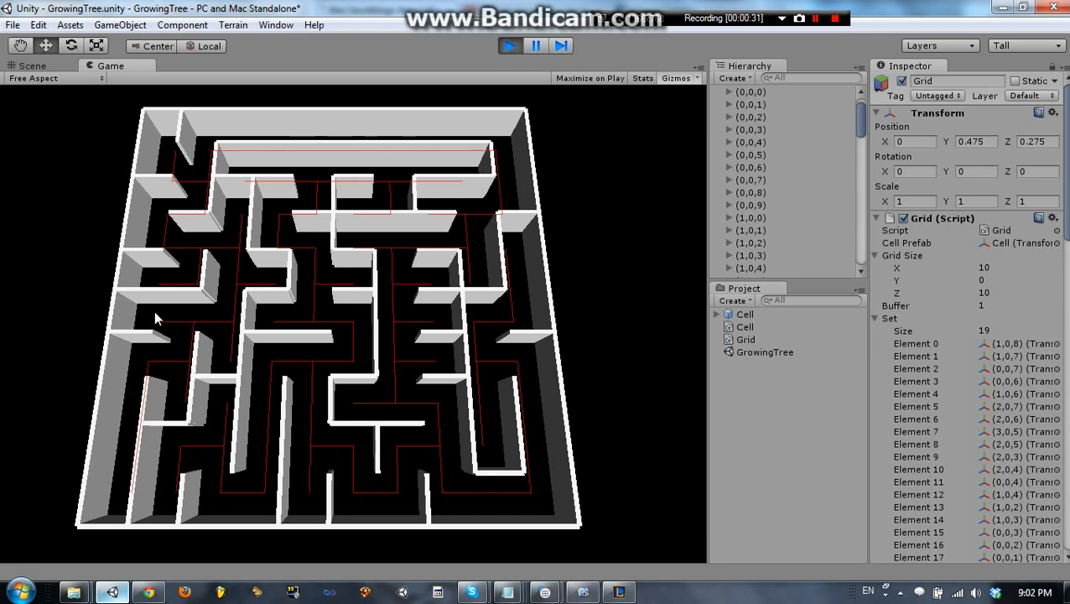
mouse_move(395, 254)
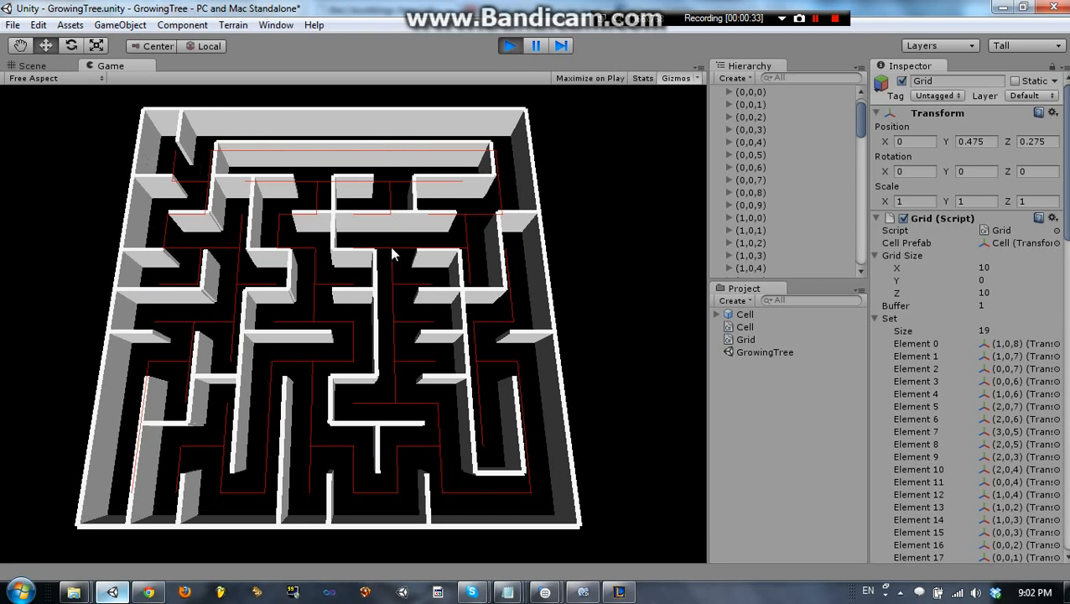
mouse_move(366, 359)
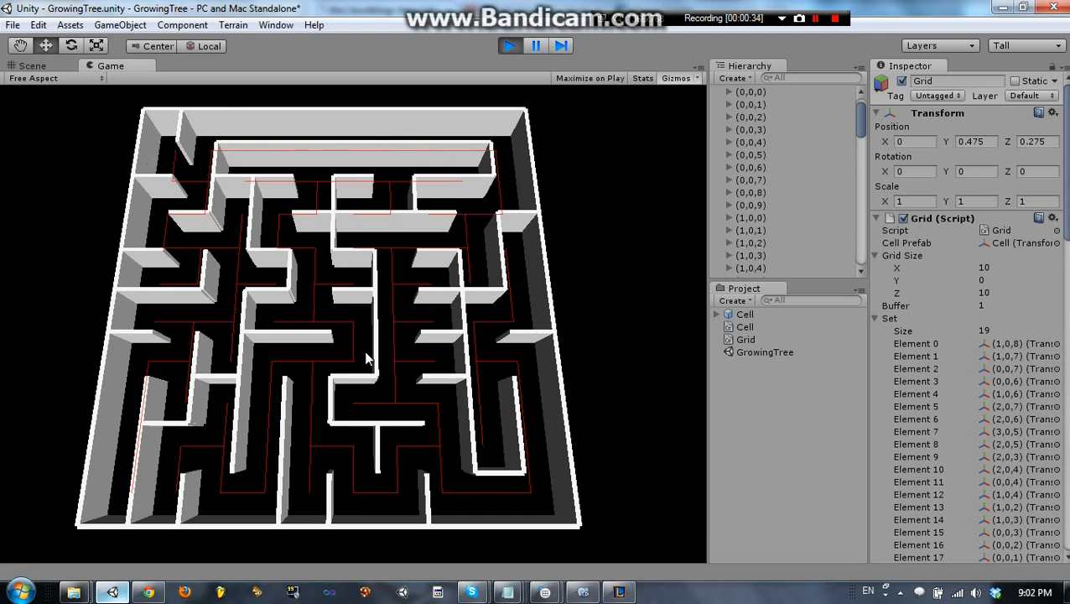
mouse_move(413, 309)
type("20")
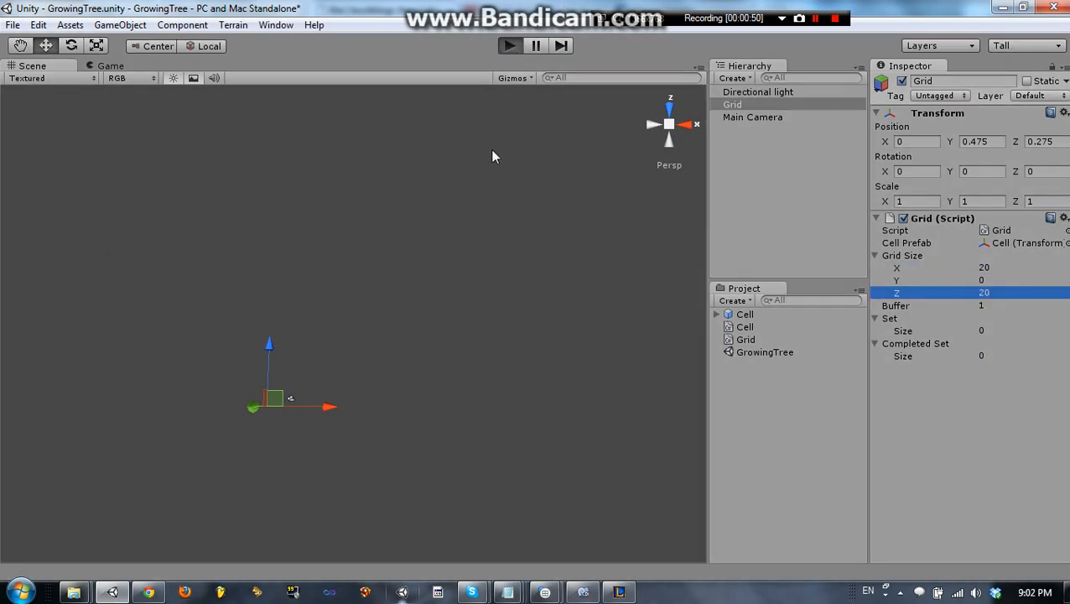
Stop play mode so the grid size can be changed to 20 by 20.
left_click(509, 45)
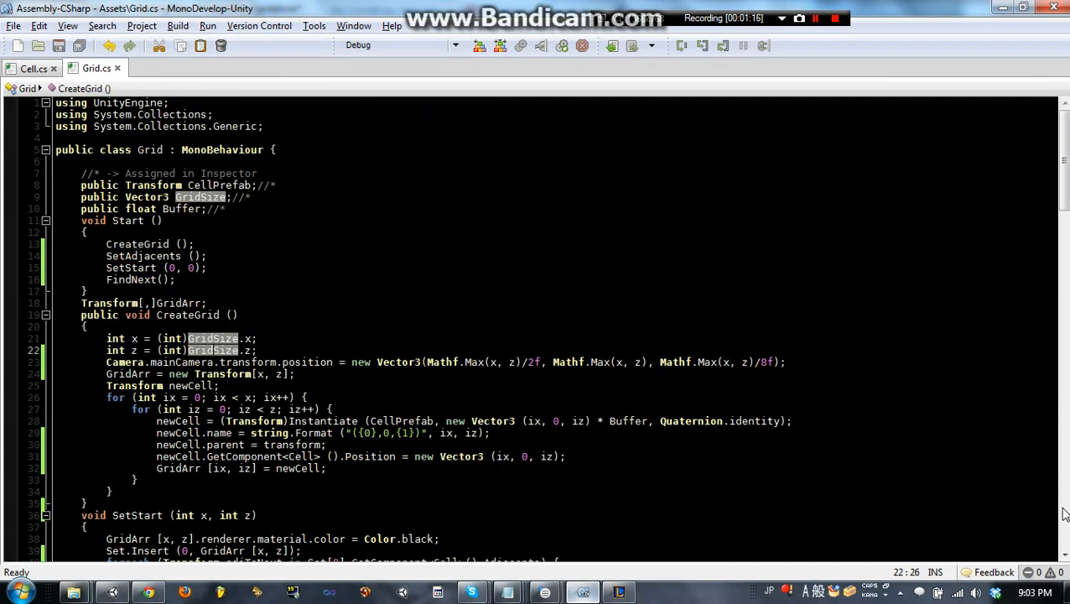
Scroll through Grid.cs from CreateGrid down to FindNext.
scroll("down", 3)
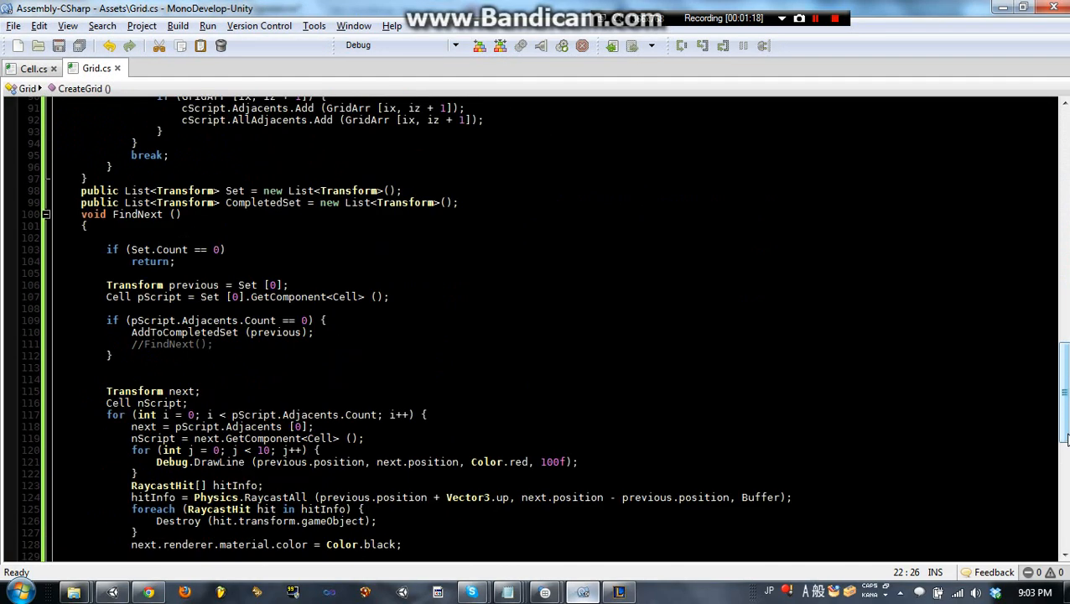
scroll("down", 3)
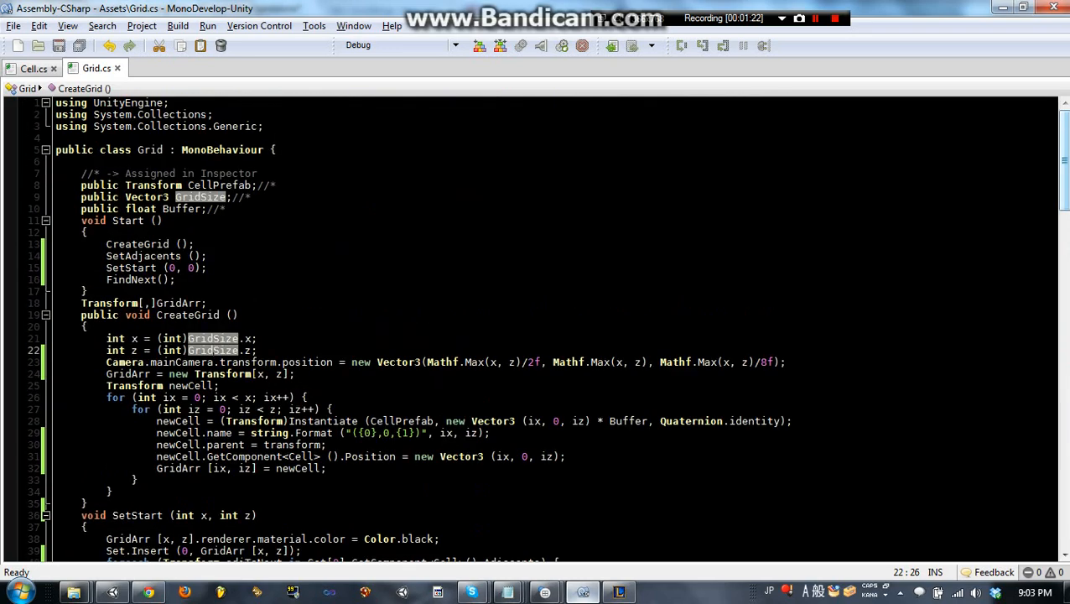
scroll("down", 3)
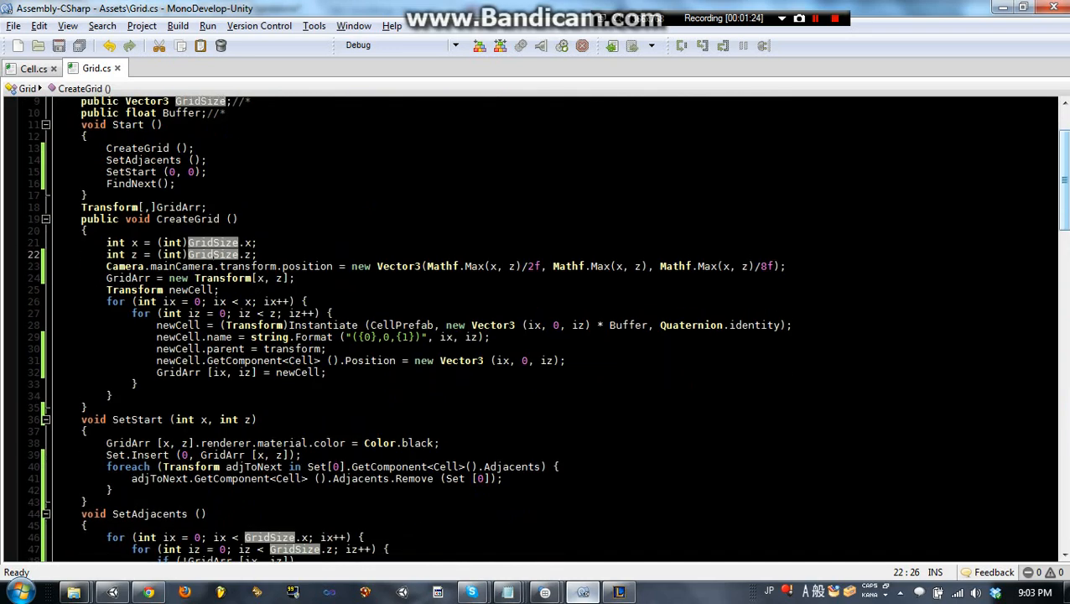
scroll("up", 3)
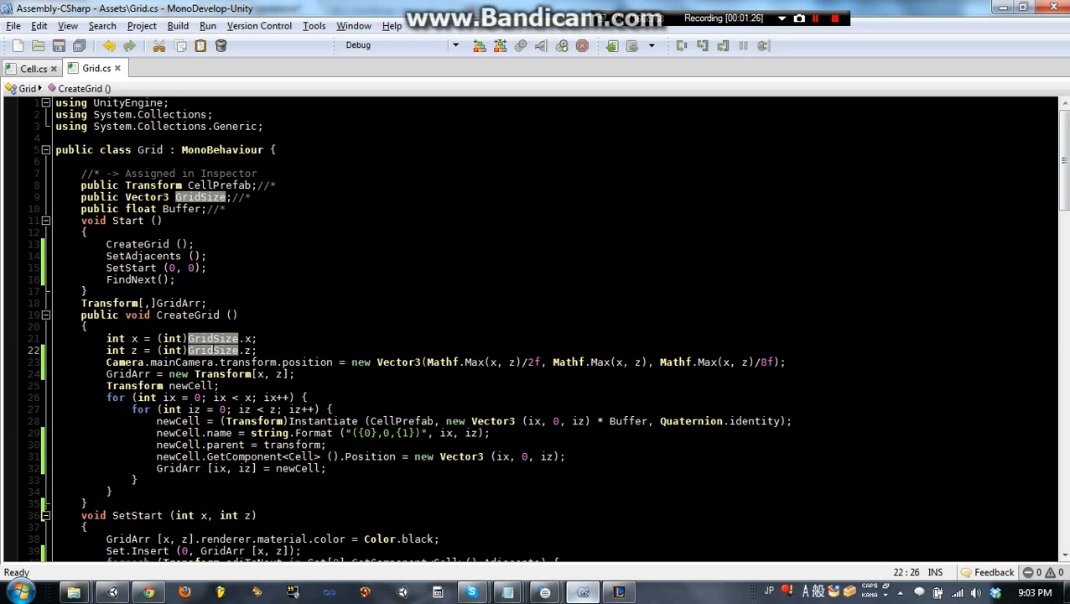
mouse_move(412, 356)
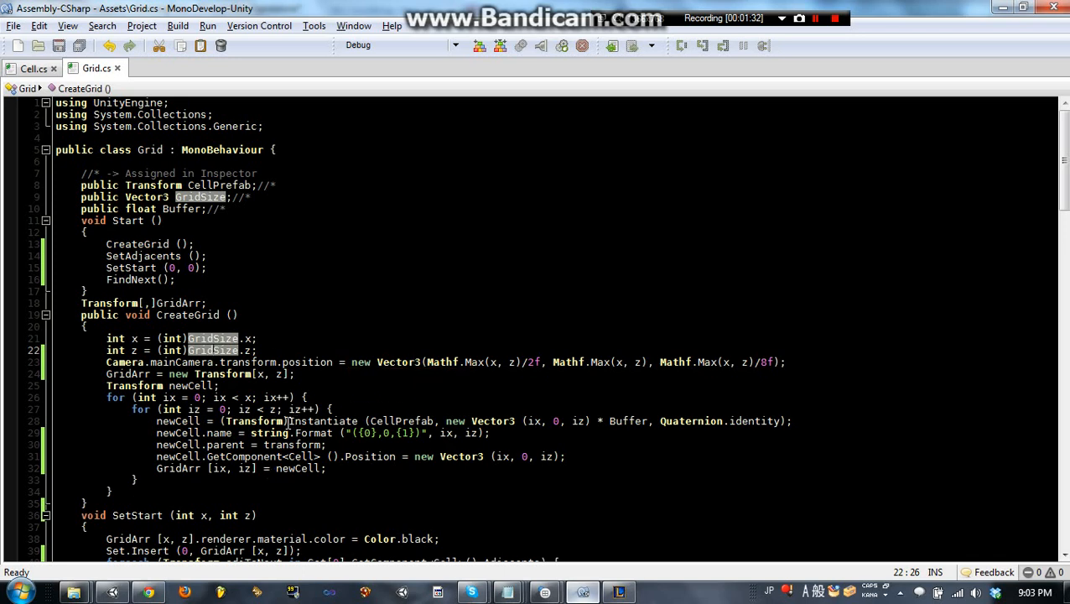
scroll("down", 3)
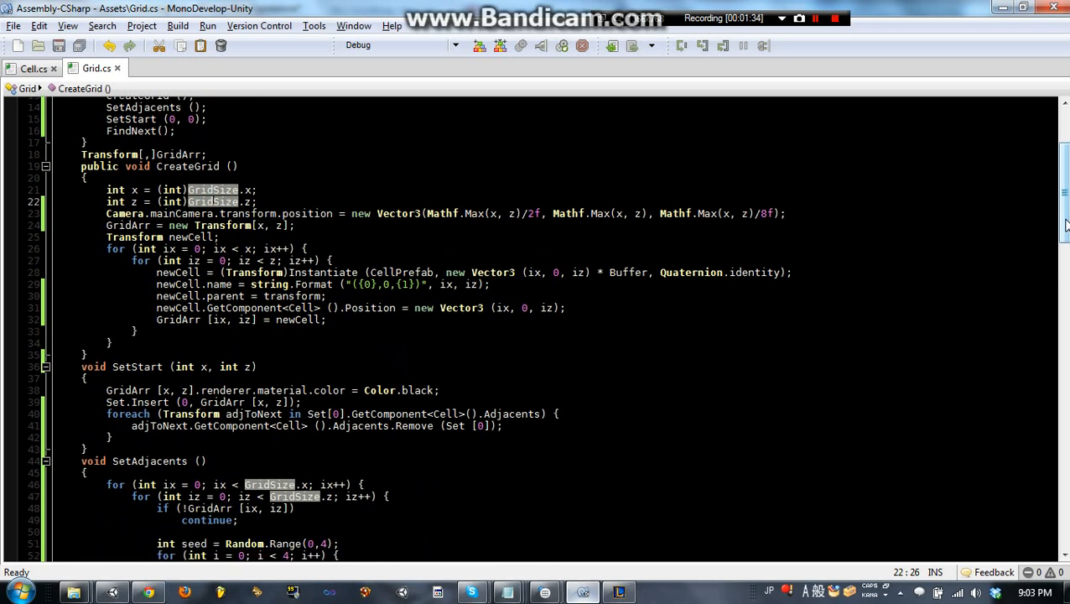
scroll("down", 3)
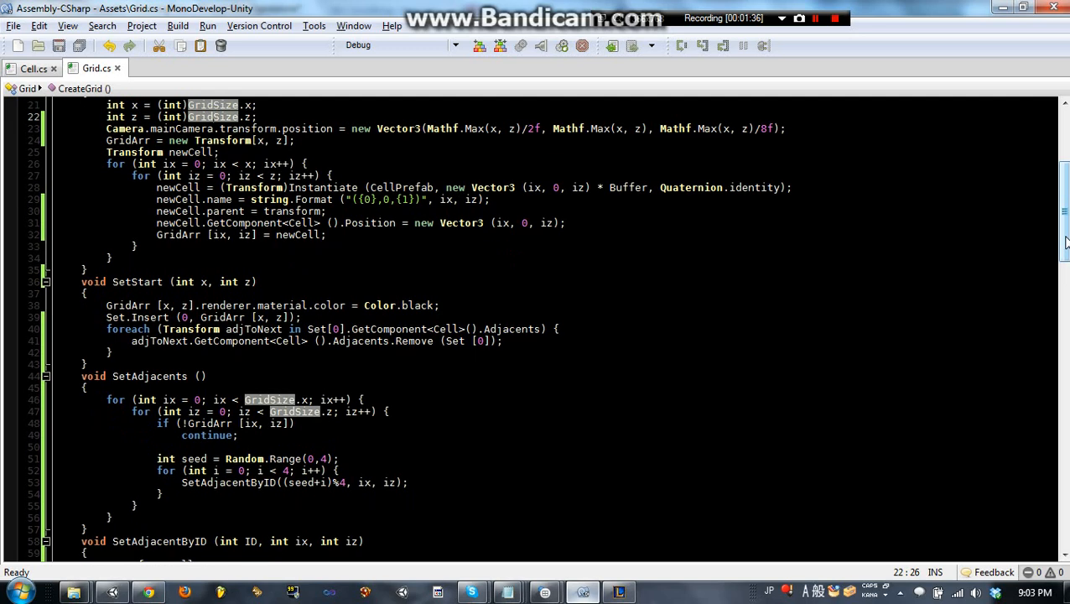
scroll("down", 3)
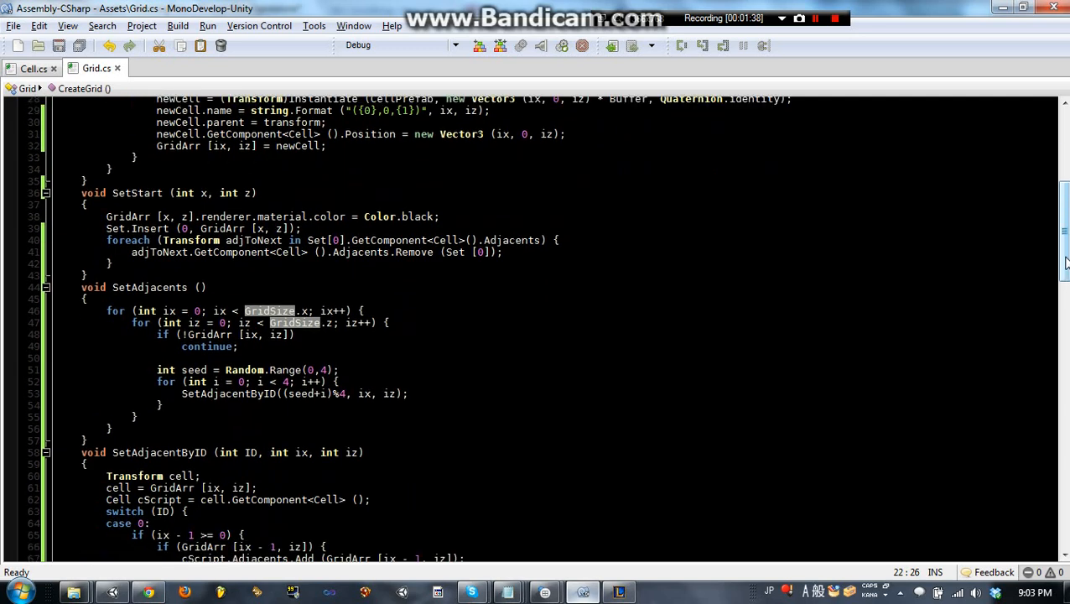
scroll("down", 3)
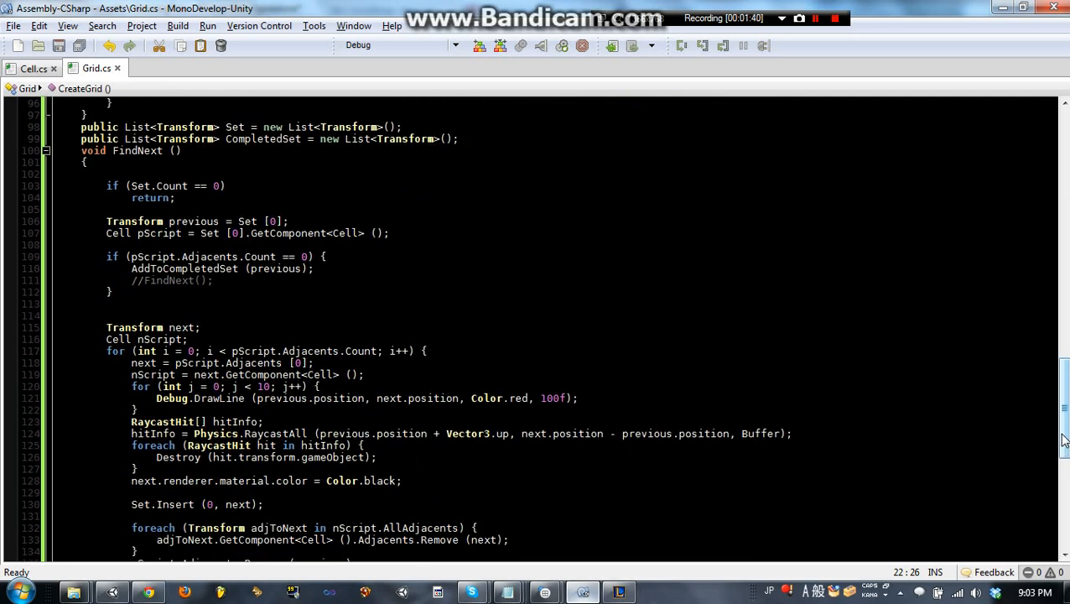
scroll("down", 3)
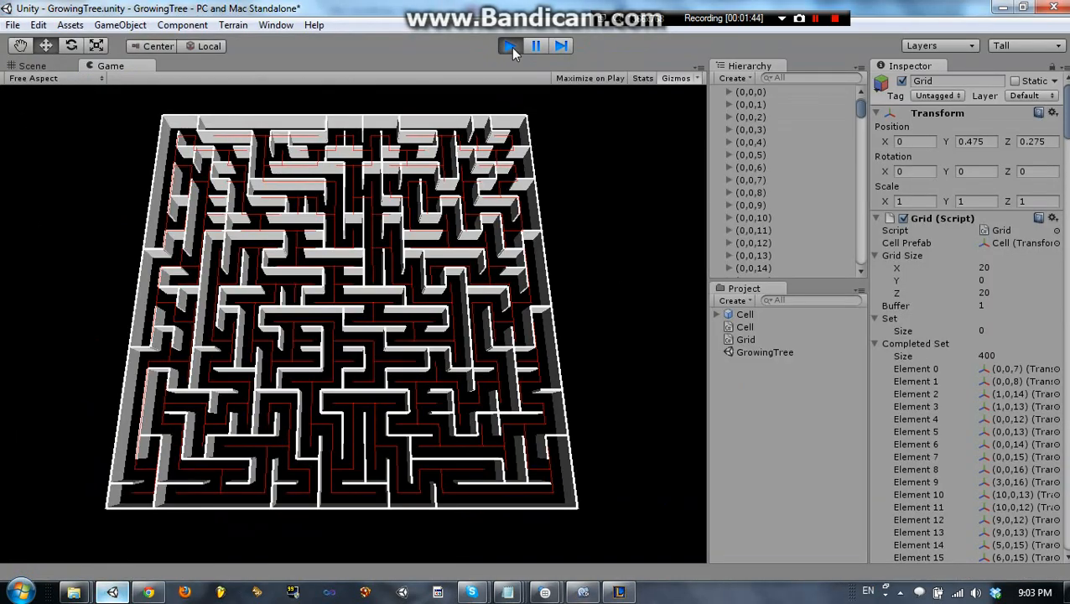
Restart play mode to regenerate a new 20-by-20 maze with 400 cells.
left_click(510, 46)
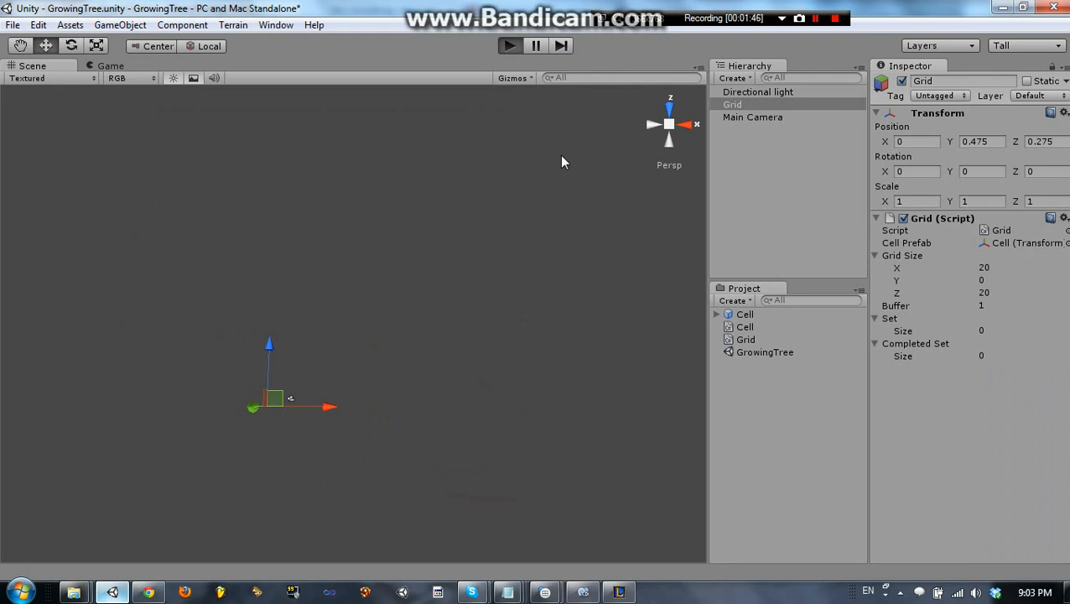
left_click(509, 45)
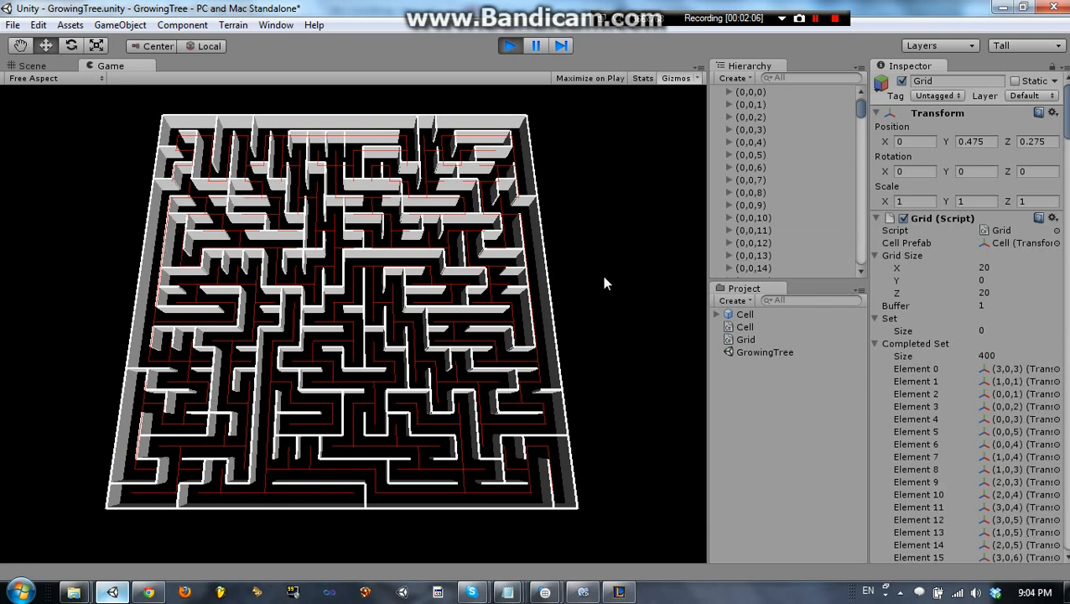
mouse_move(683, 187)
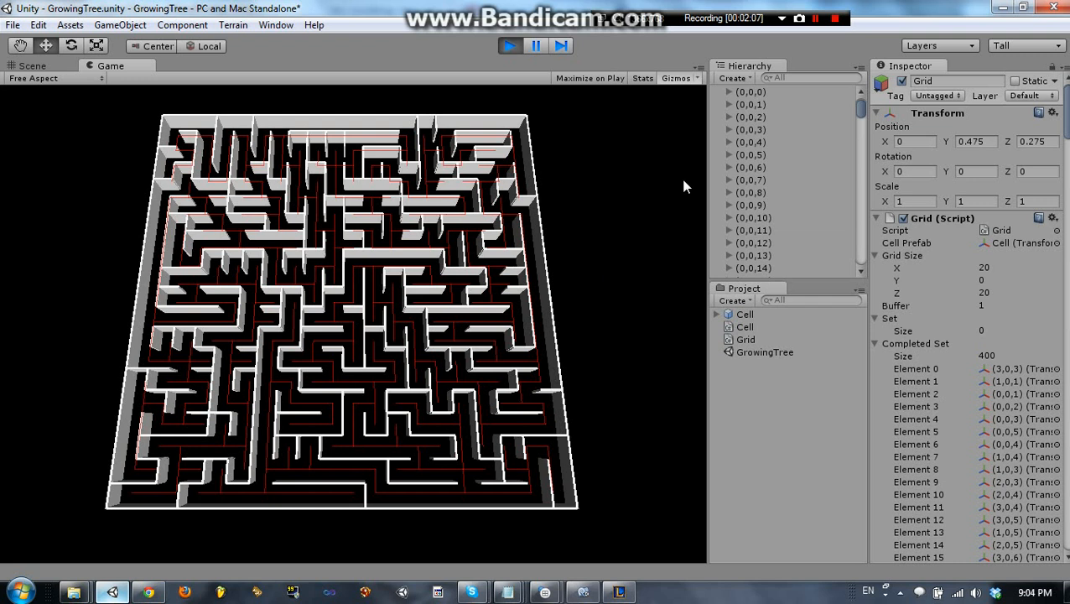